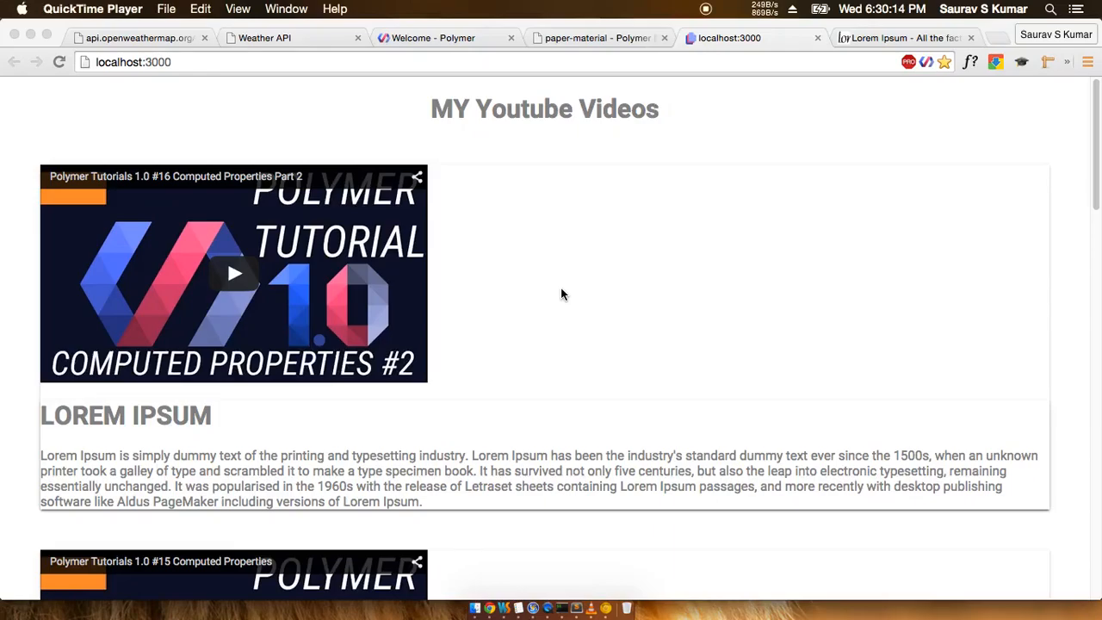
Delete the extra paper-material video blocks and Lorem Ipsum markup from youtube-element.html.
{"action": "scroll", "scroll_direction": "down", "scroll_amount": 3}
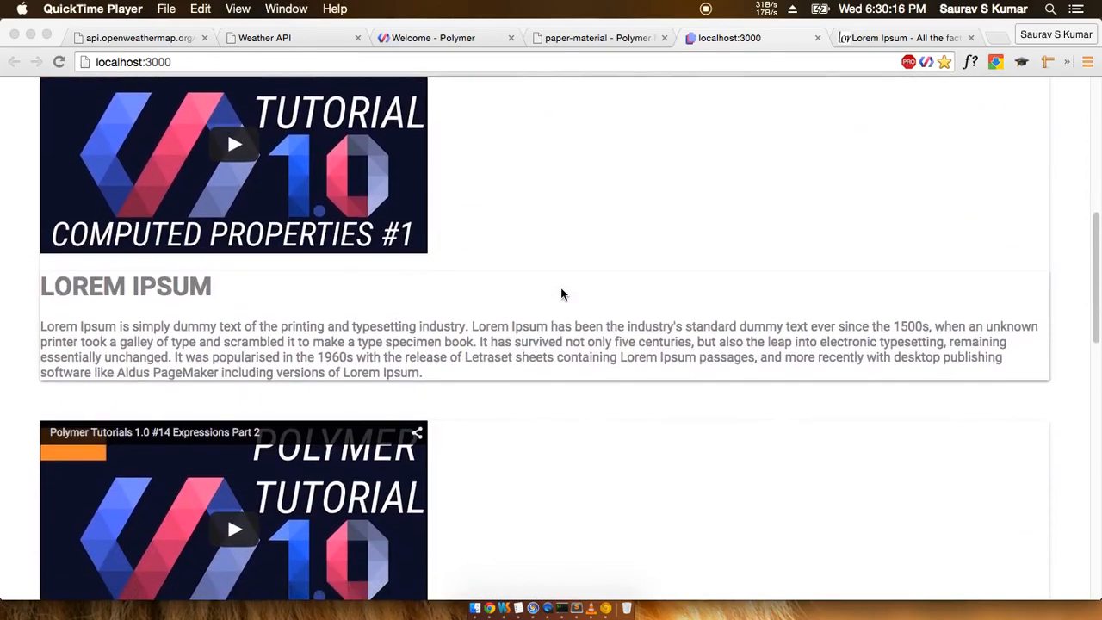
{"action": "scroll", "scroll_direction": "down", "scroll_amount": 3}
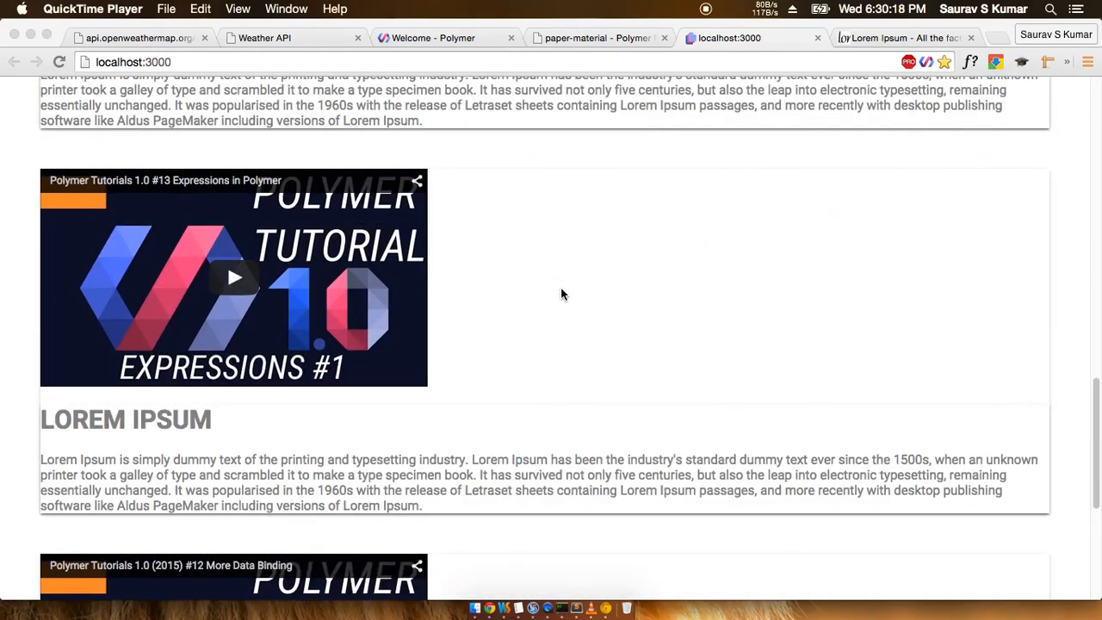
{"action": "scroll", "scroll_direction": "down", "scroll_amount": 3}
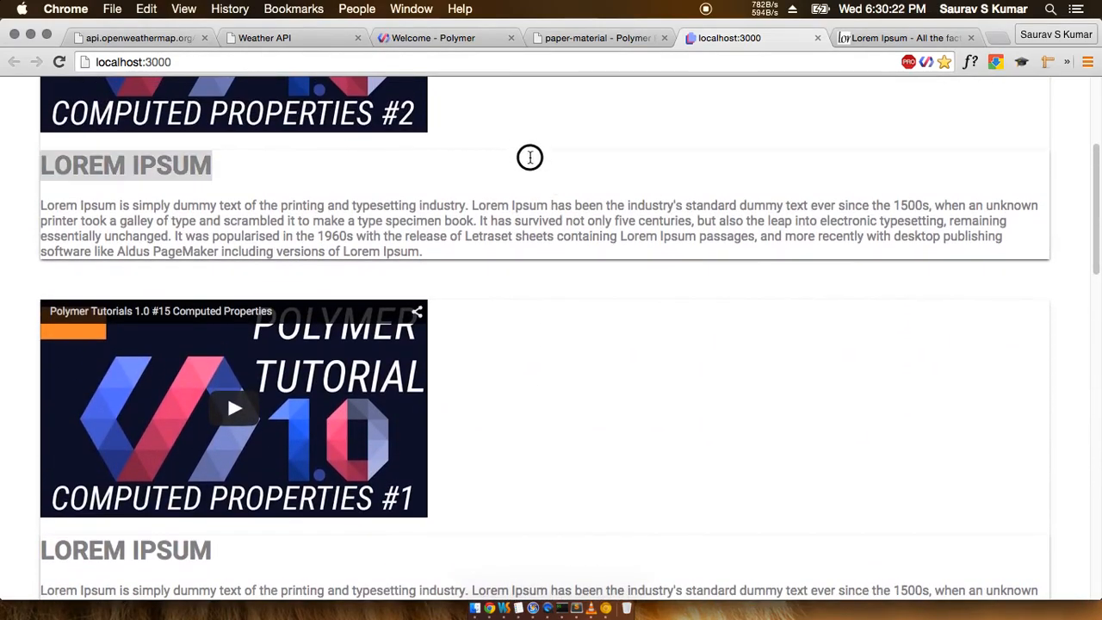
{"action": "scroll", "scroll_direction": "down", "scroll_amount": 3}
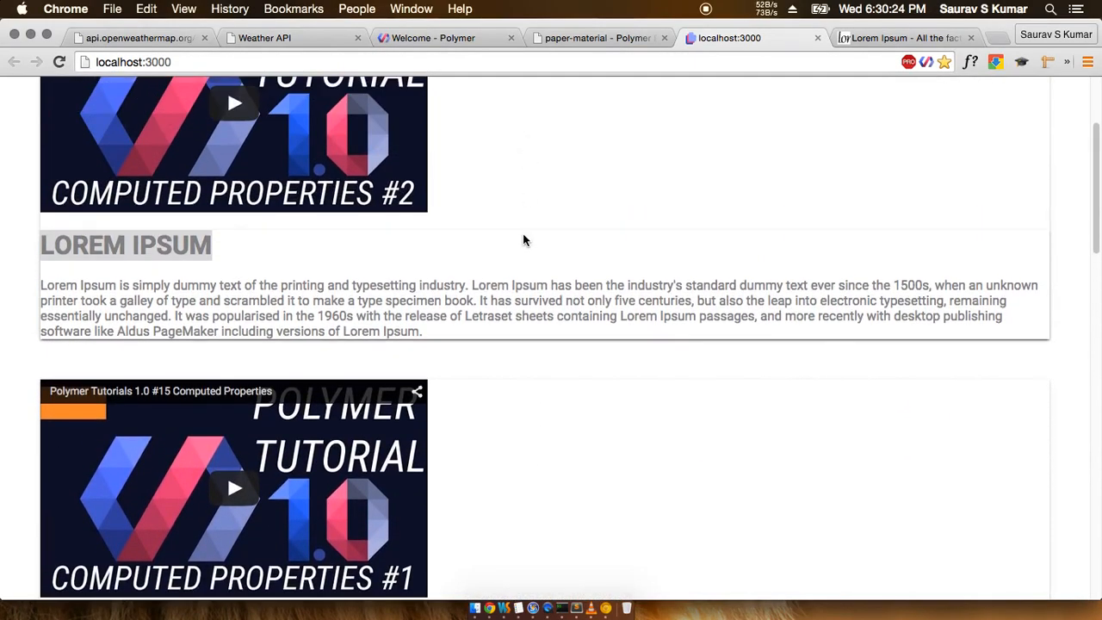
{"action": "scroll", "scroll_direction": "up", "scroll_amount": 3}
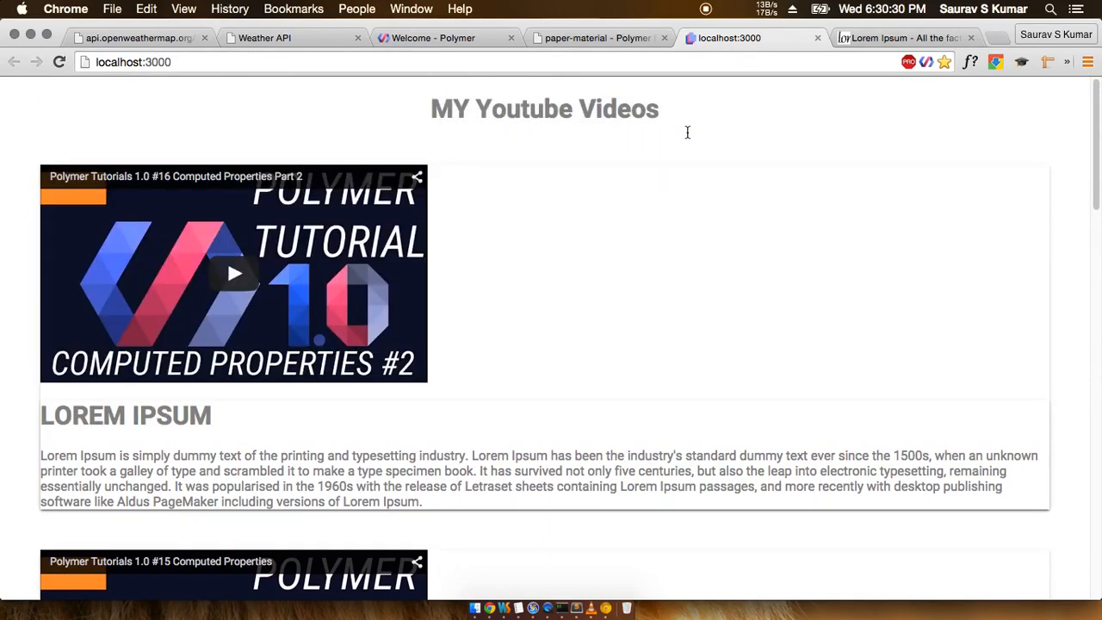
{"action": "mouse_move", "coordinate": [535, 551]}
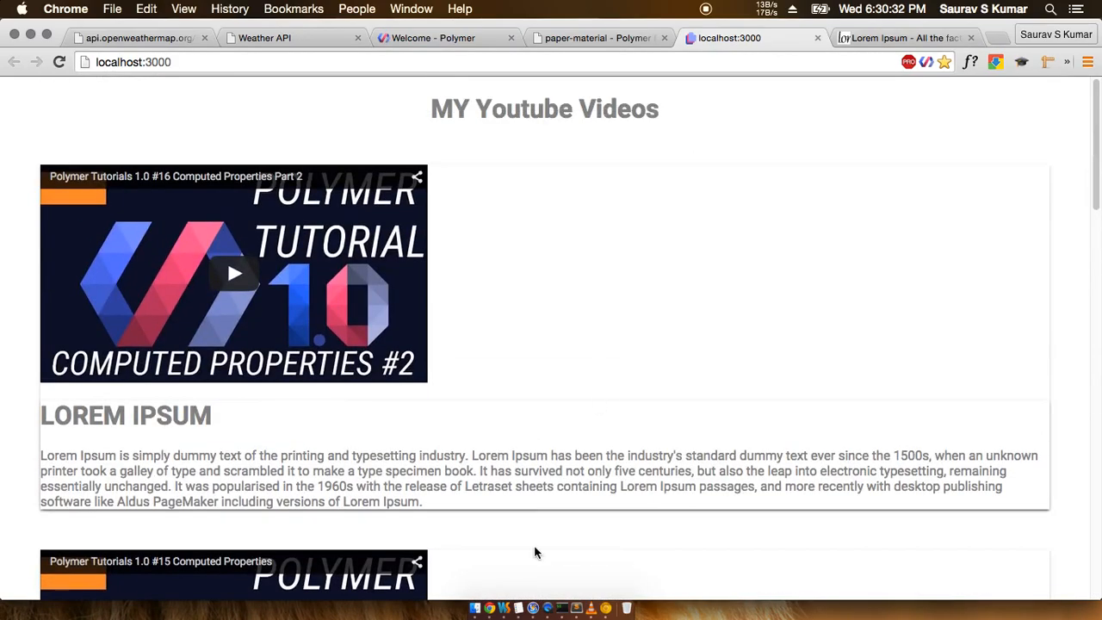
{"action": "mouse_move", "coordinate": [505, 608]}
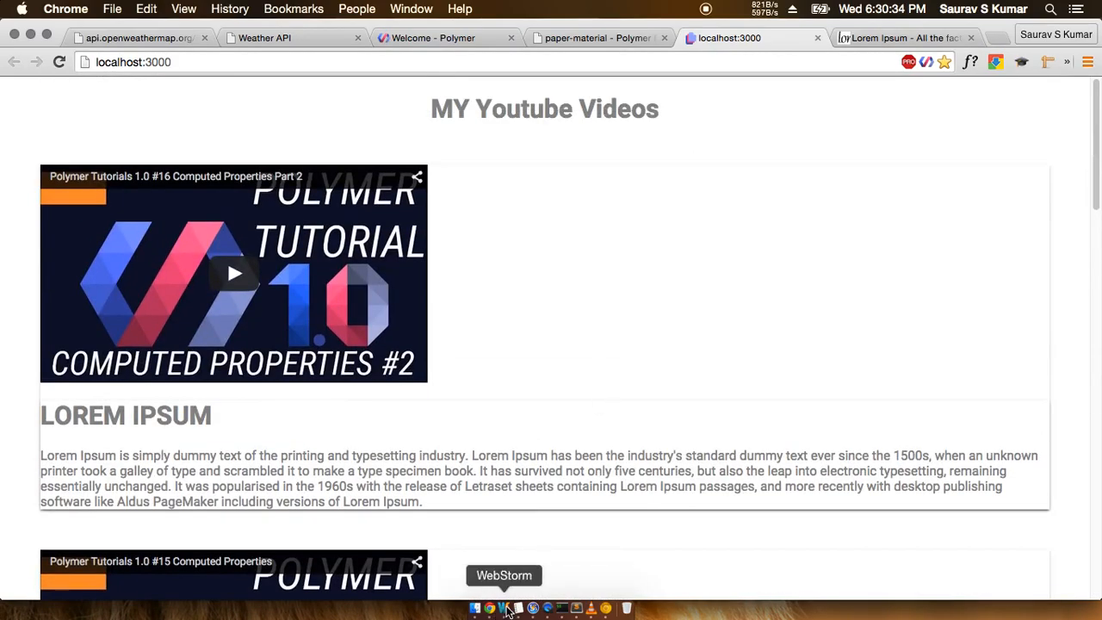
{"action": "left_click", "coordinate": [503, 609]}
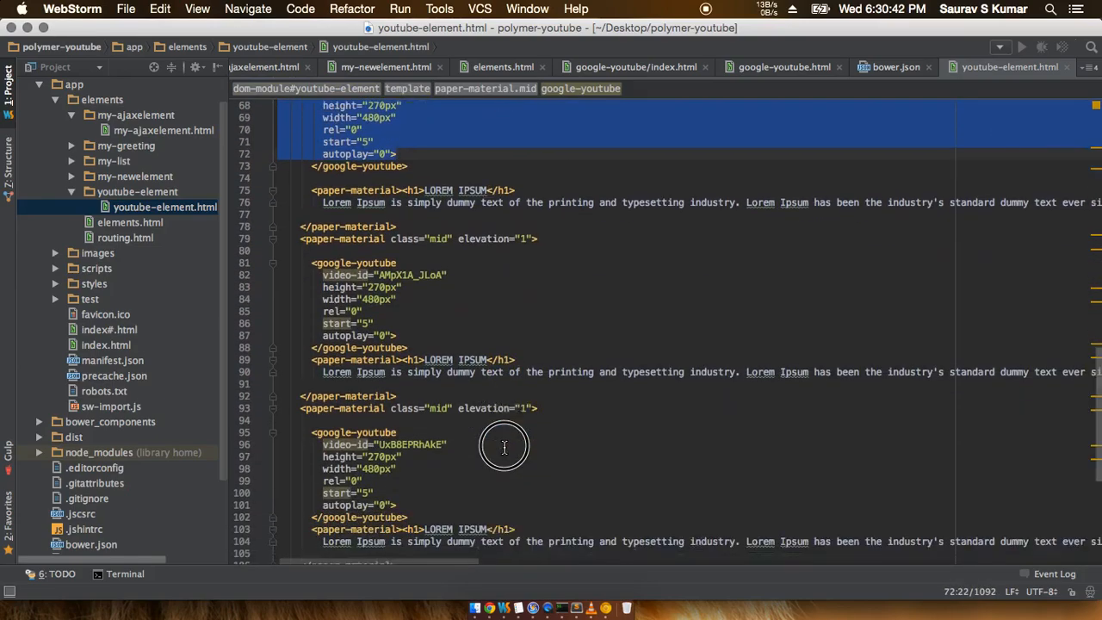
{"action": "scroll", "scroll_direction": "down", "scroll_amount": 3}
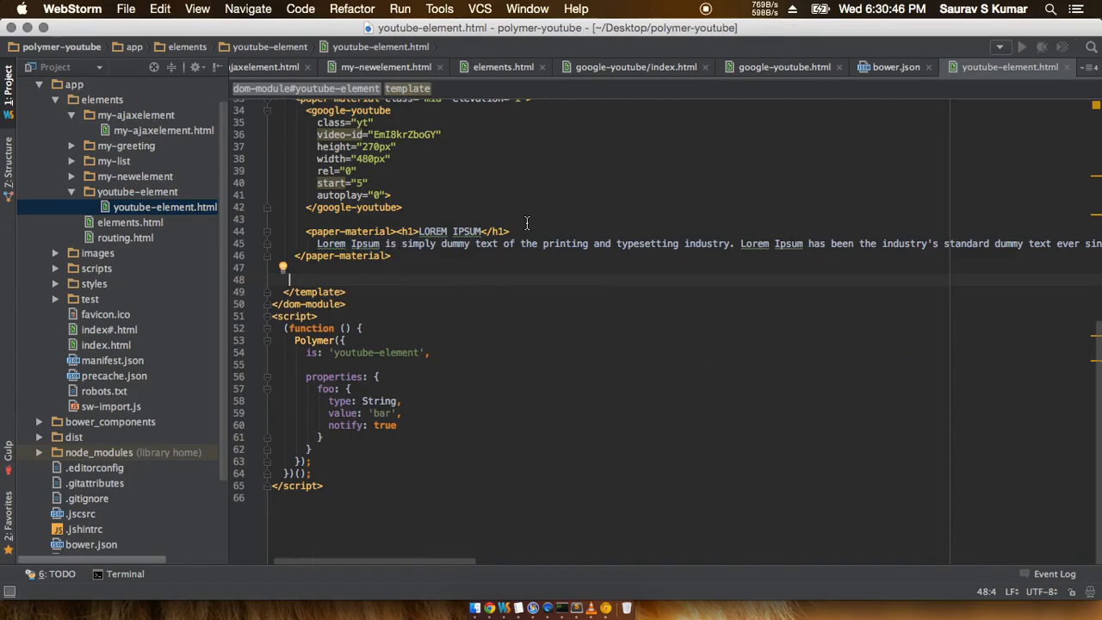
{"action": "left_click", "coordinate": [402, 243]}
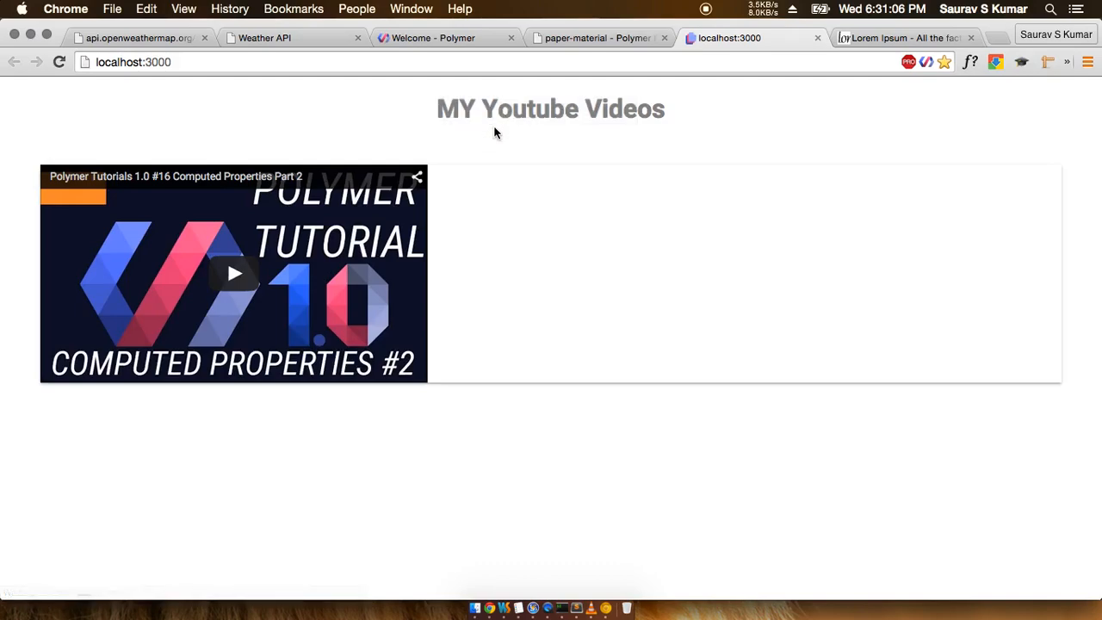
Check the single-video page in Chrome, then comment out the .mid margin and .heading centring rules.
{"action": "triple_click", "coordinate": [551, 108]}
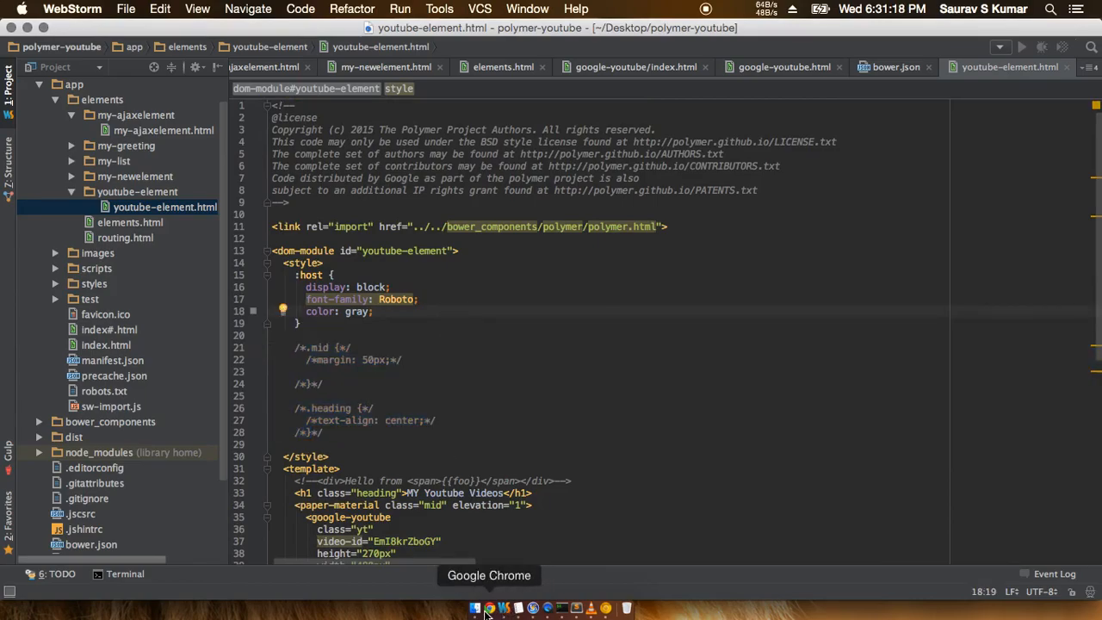
Reload localhost:3000 in Chrome to see the left-aligned heading and the margin-less video card.
{"action": "left_click", "coordinate": [489, 608]}
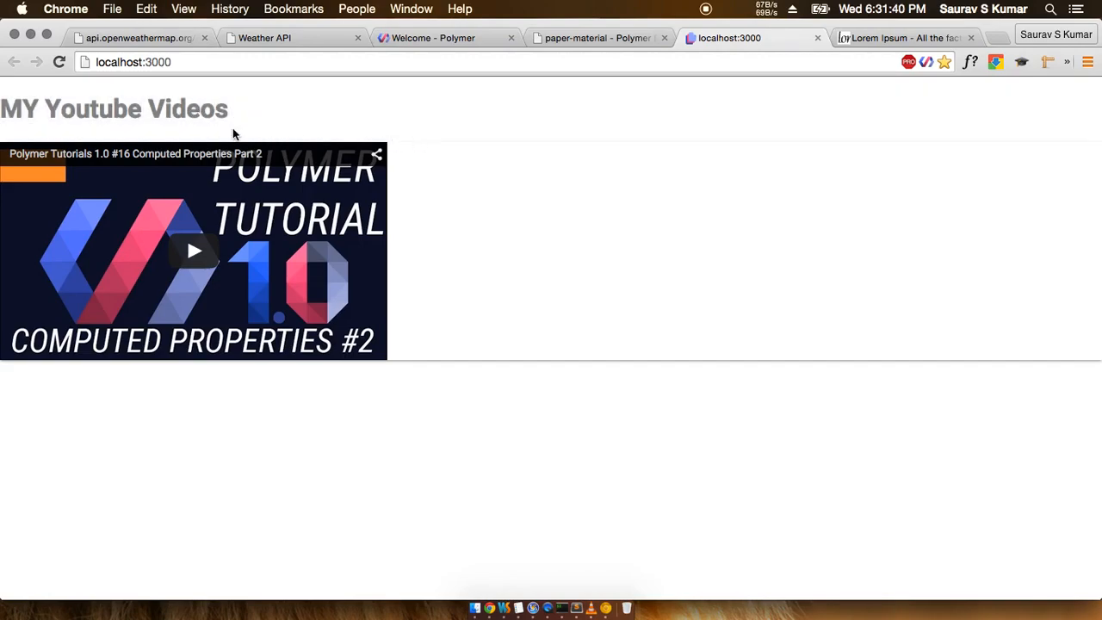
Search Google for 'html h1', open the W3Schools h1–h6 reference, and return to localhost:3000.
{"action": "double_click", "coordinate": [187, 109]}
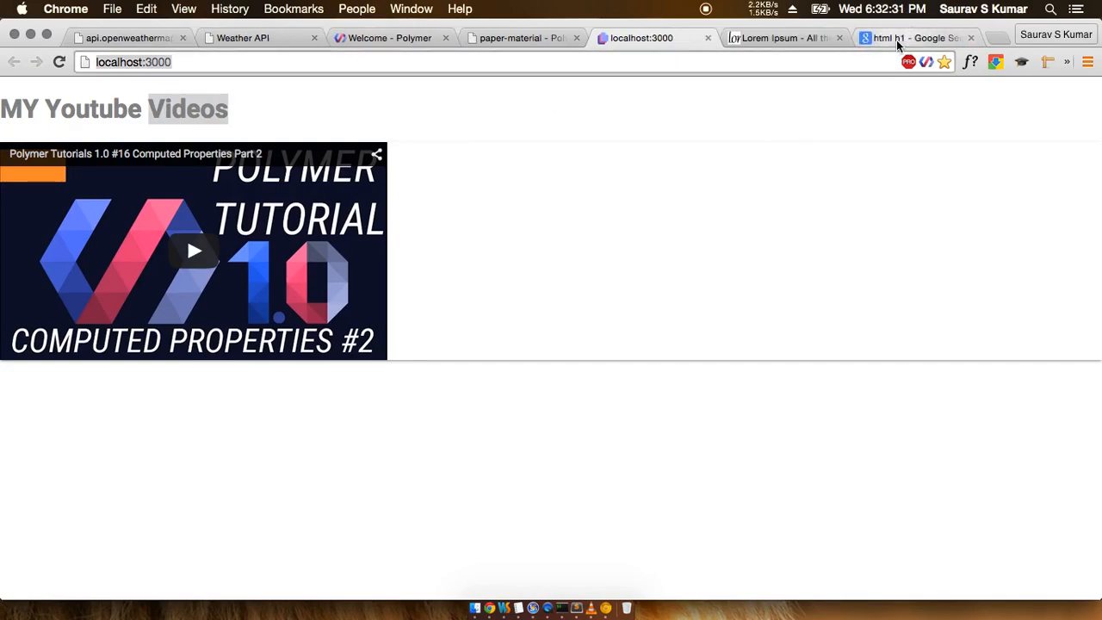
{"action": "left_click", "coordinate": [915, 37]}
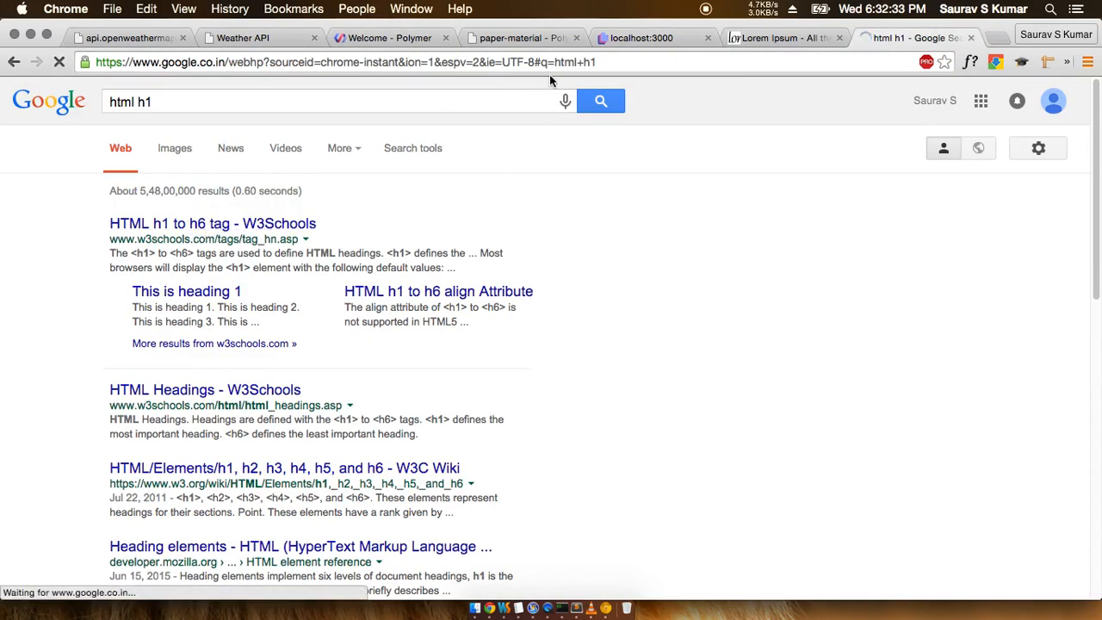
{"action": "left_click", "coordinate": [212, 223]}
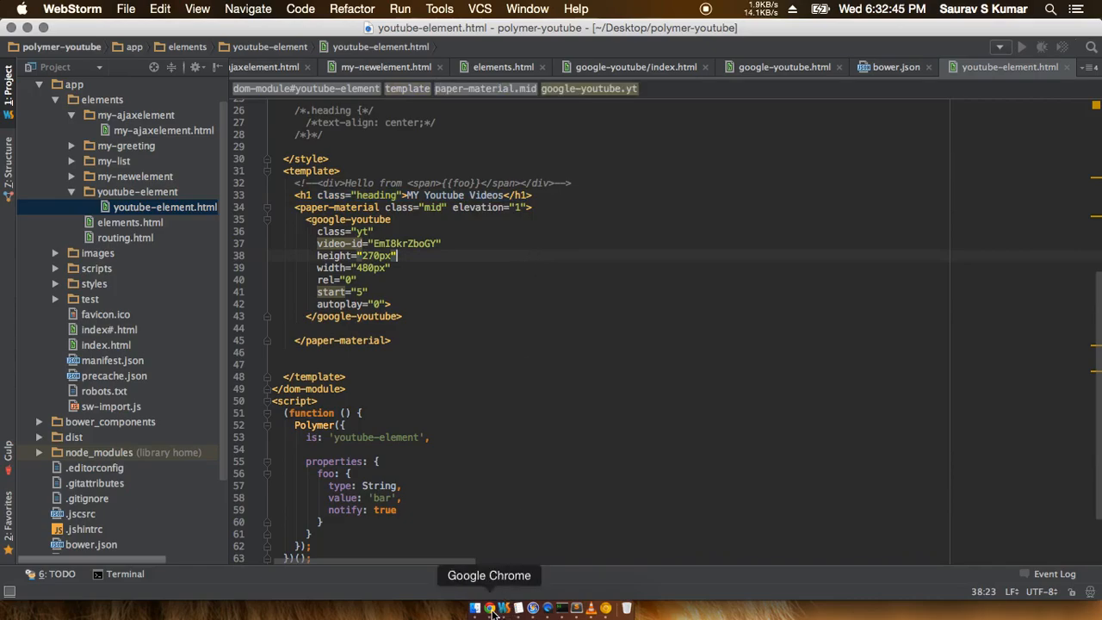
{"action": "left_click", "coordinate": [489, 608]}
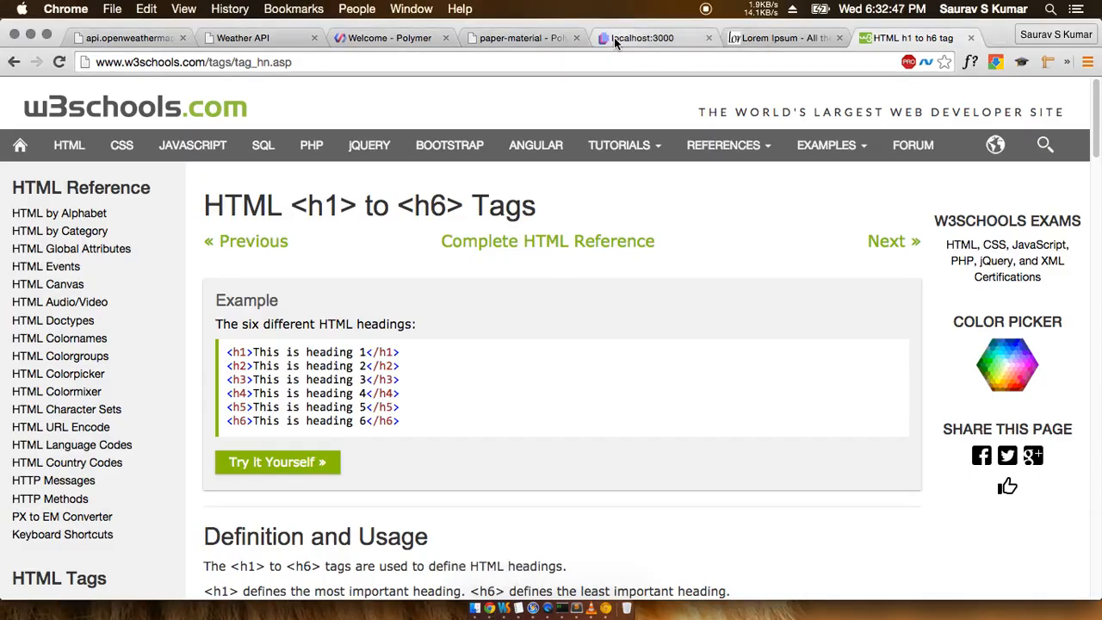
{"action": "left_click", "coordinate": [641, 38]}
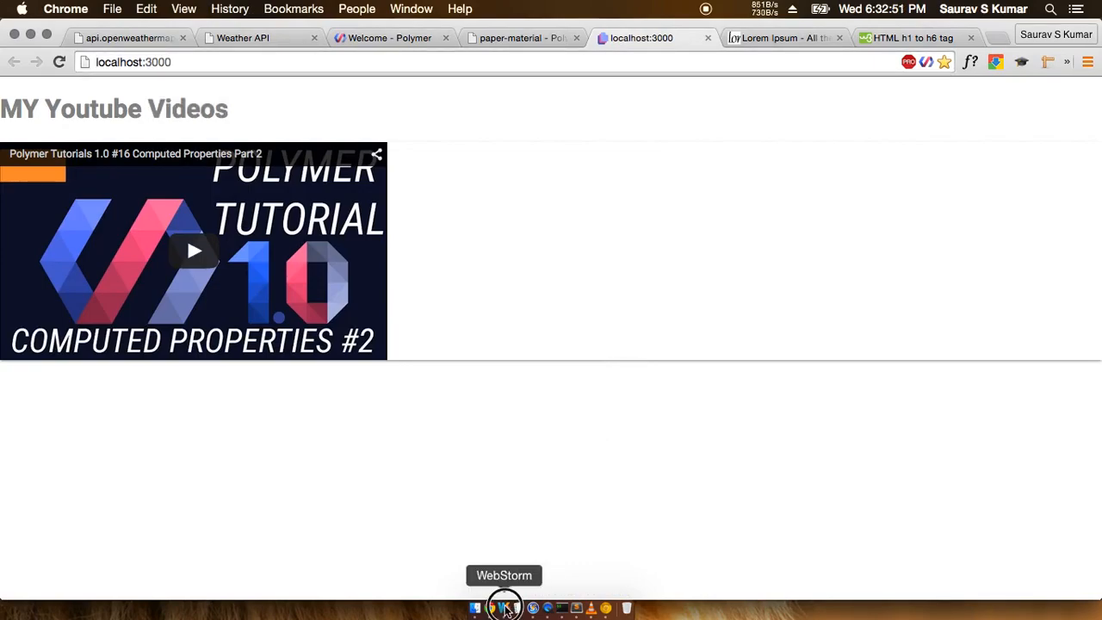
Confirm the paper-material import in elements.html and reopen the video card markup in youtube-element.html.
{"action": "left_click", "coordinate": [505, 608]}
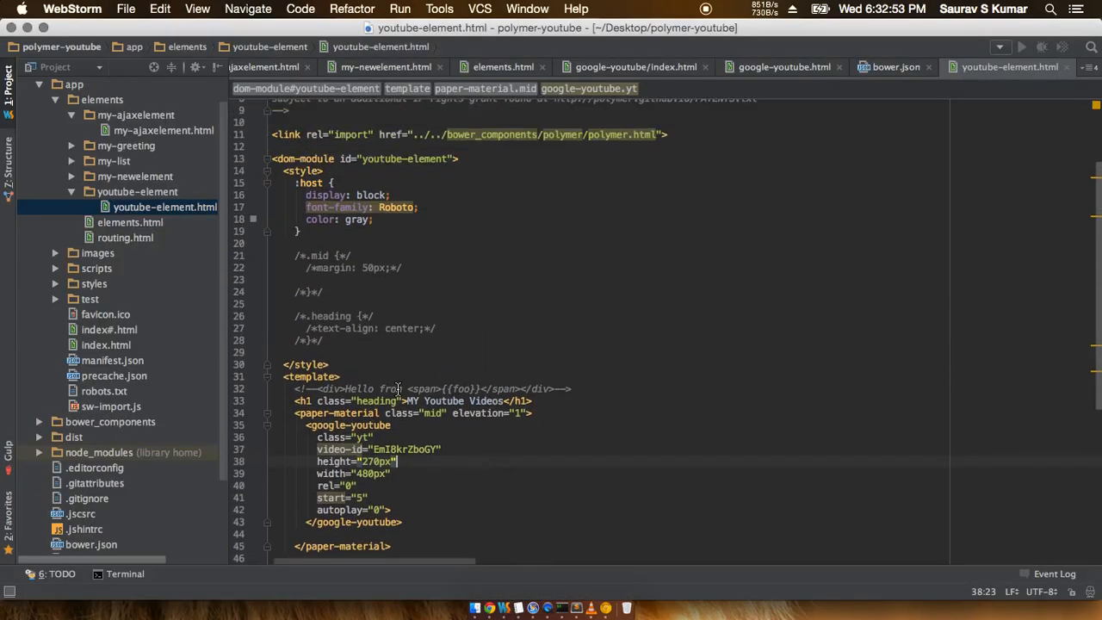
{"action": "scroll", "scroll_direction": "down", "scroll_amount": 3}
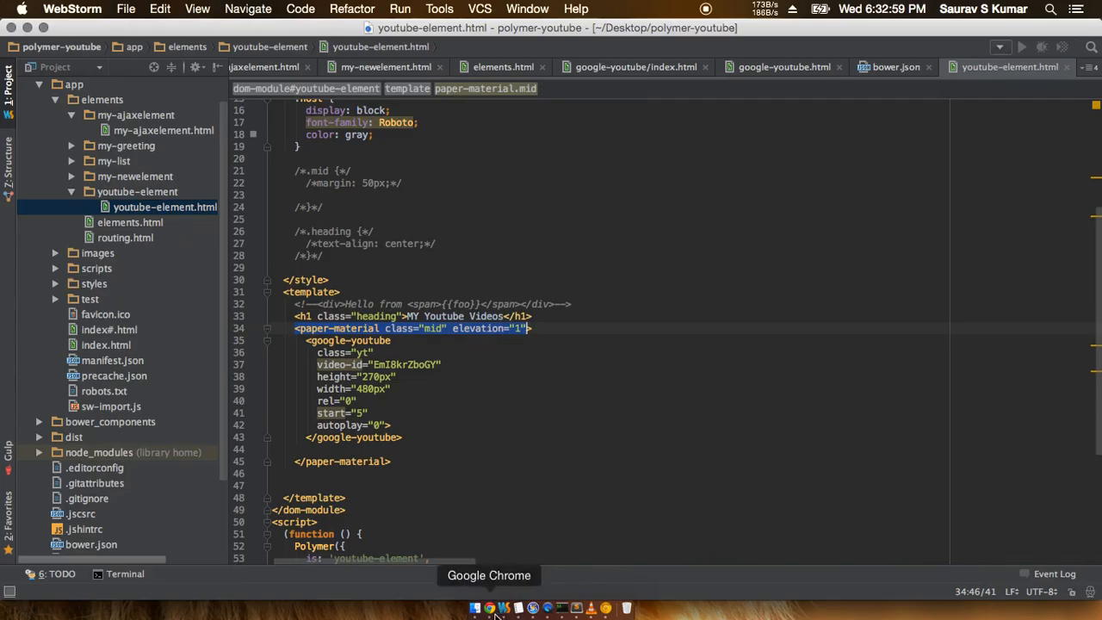
{"action": "left_click", "coordinate": [488, 608]}
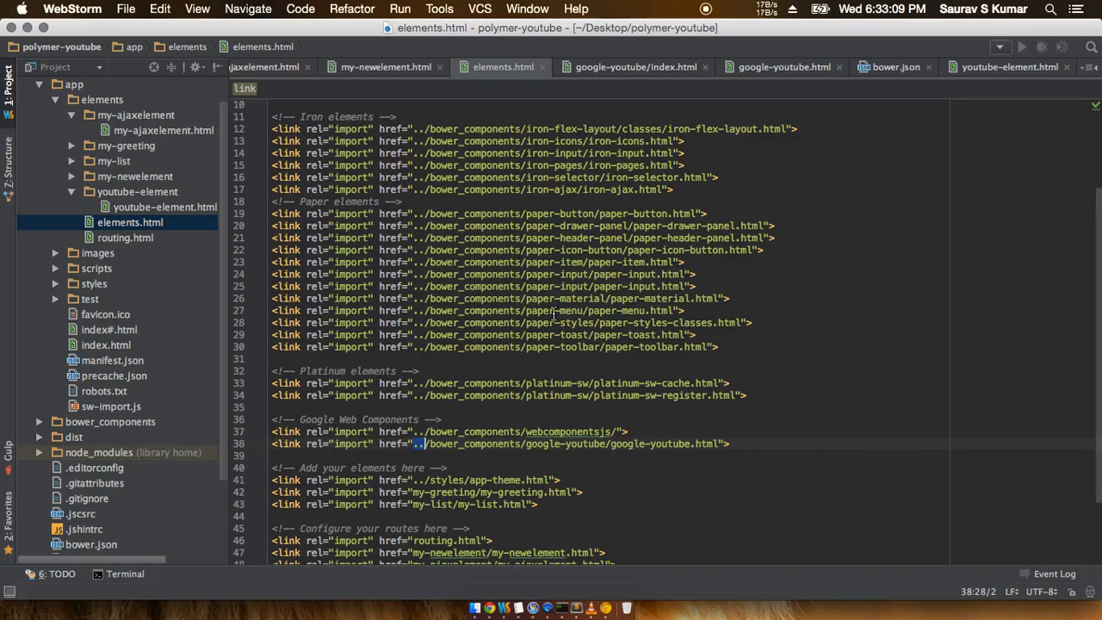
{"action": "mouse_move", "coordinate": [572, 269]}
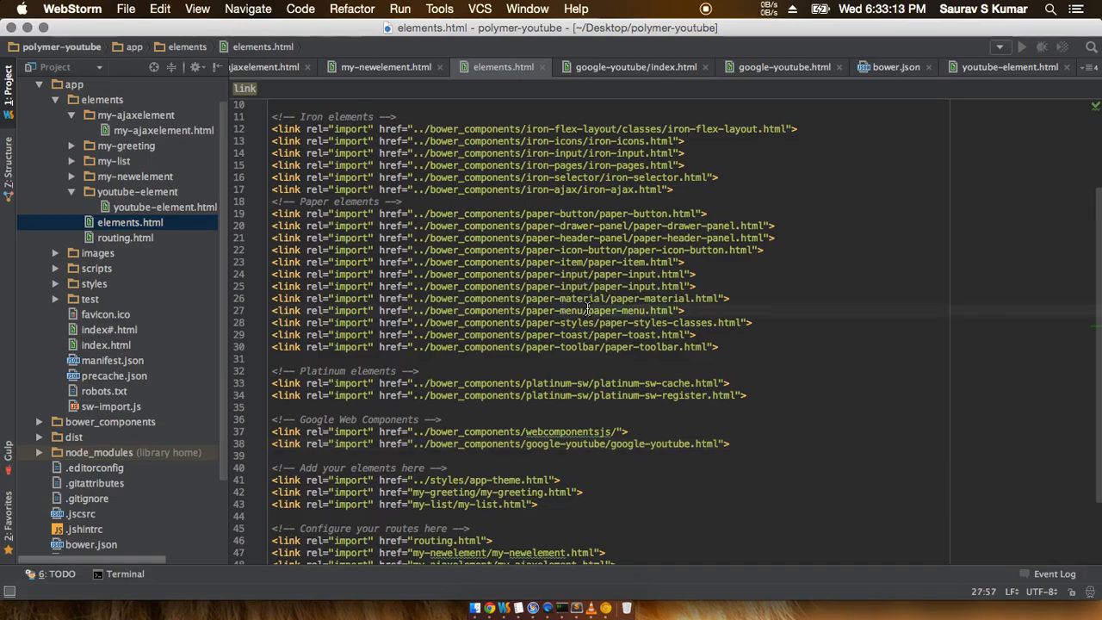
{"action": "key", "text": "cmd+f"}
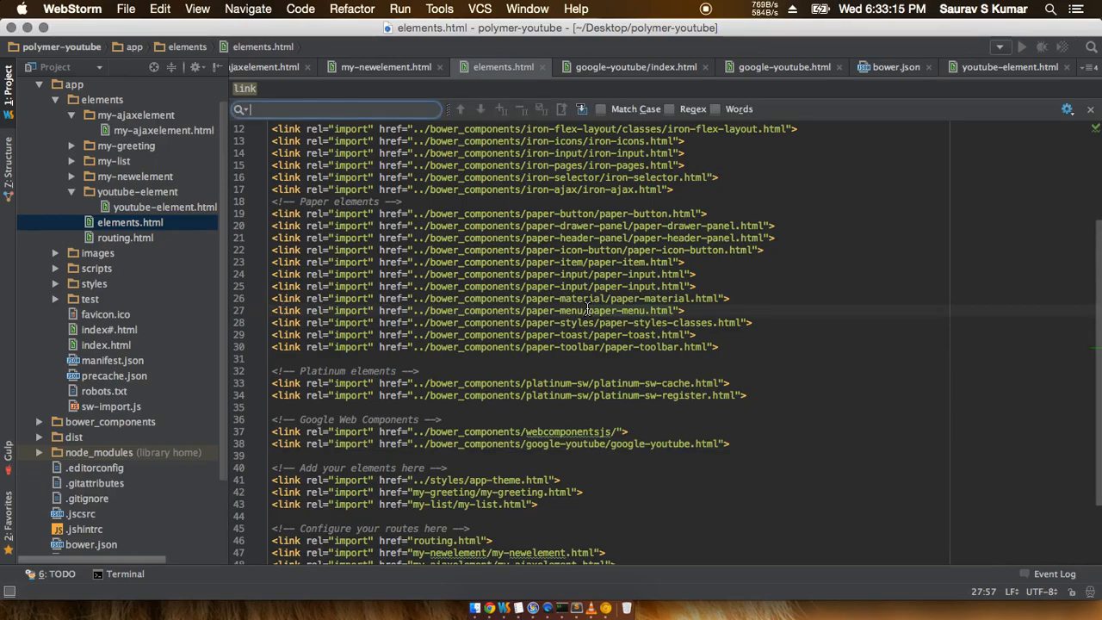
{"action": "left_click", "coordinate": [525, 298]}
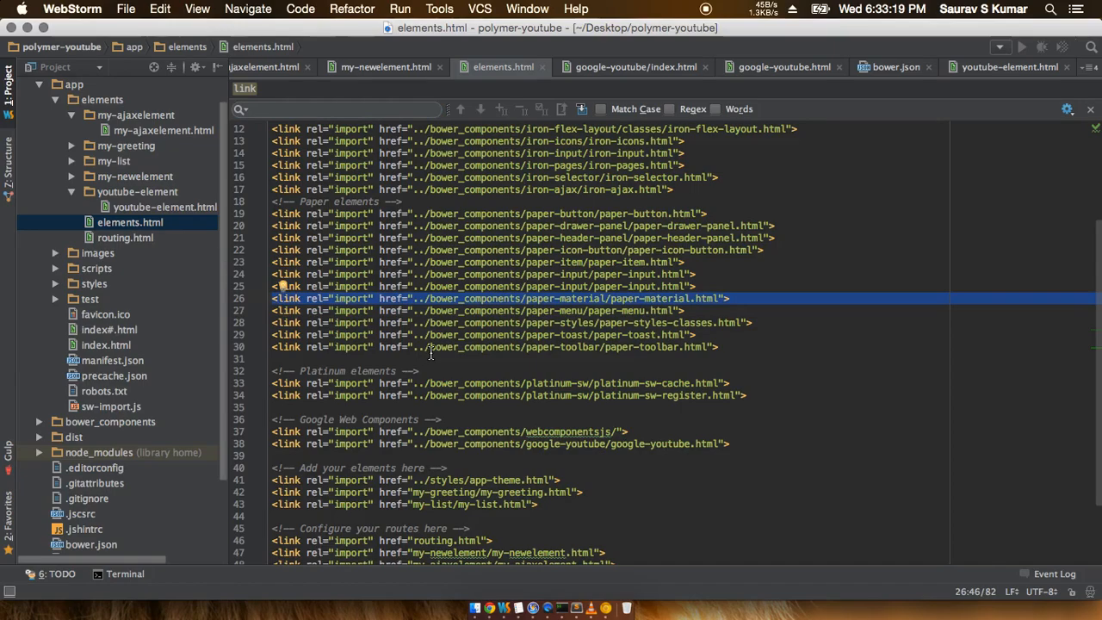
{"action": "left_click", "coordinate": [165, 207]}
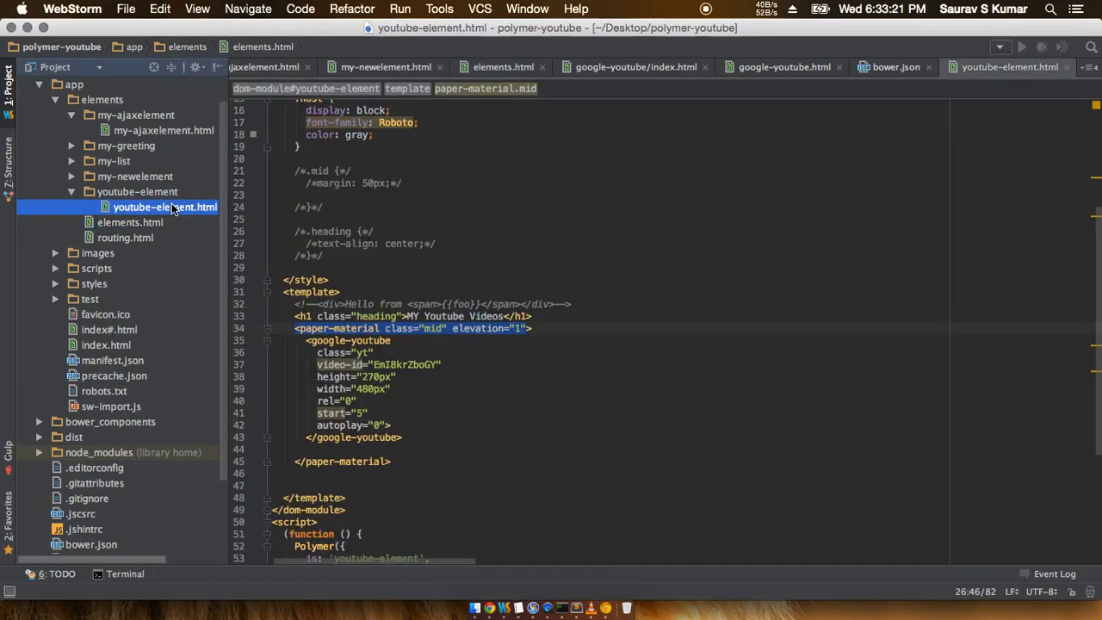
{"action": "left_click", "coordinate": [376, 340]}
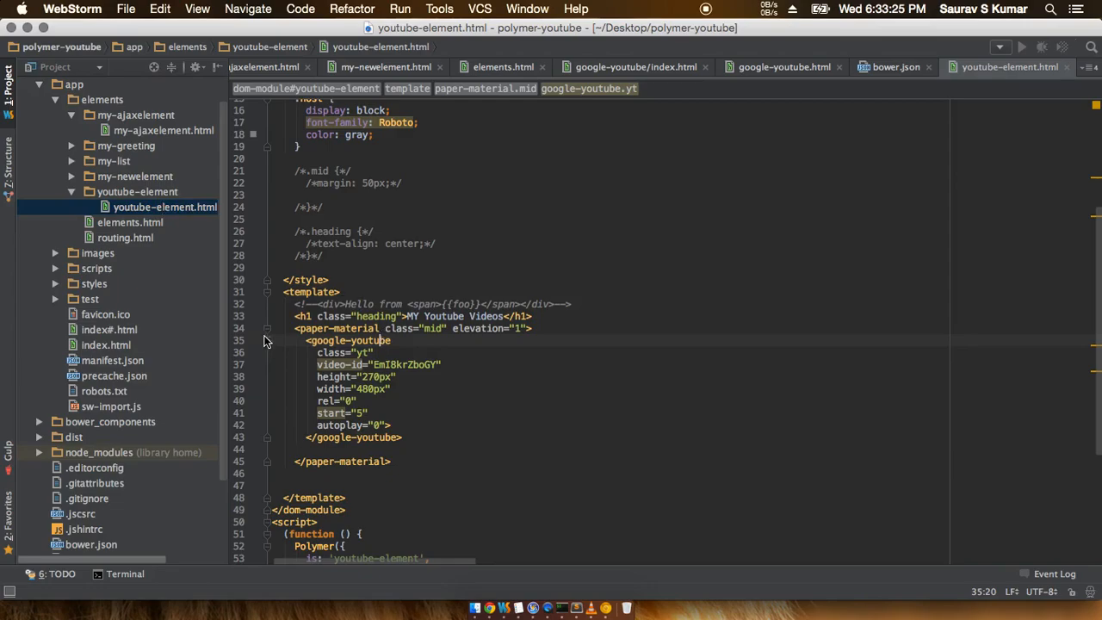
{"action": "mouse_move", "coordinate": [441, 446]}
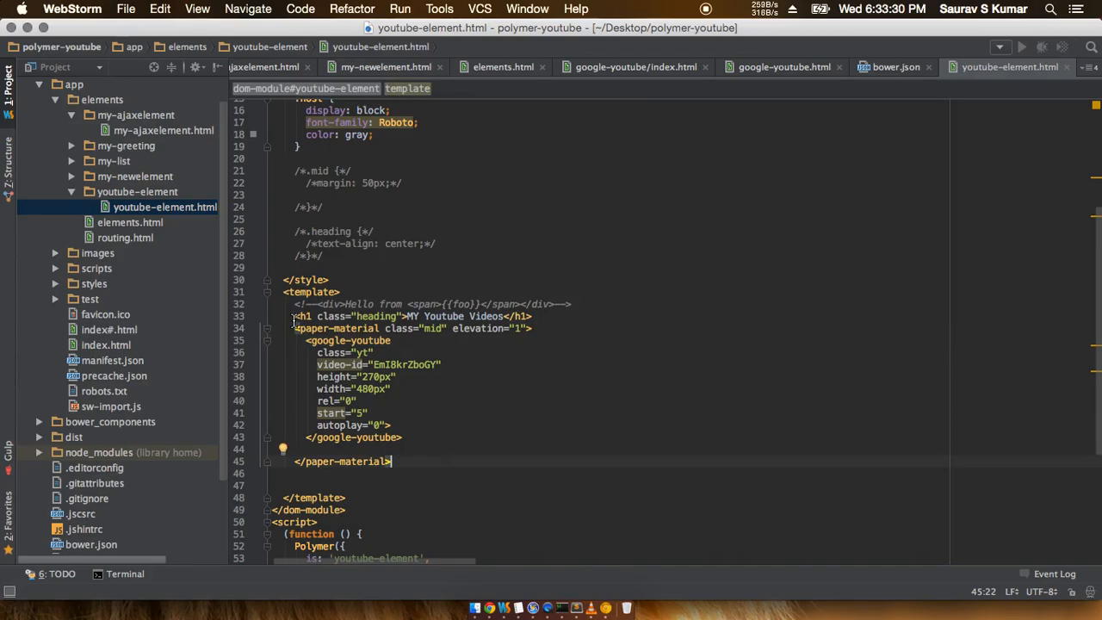
Select the paper-material card block and preview the single elevated video card in Chrome.
{"action": "left_click_drag", "start_coordinate": [317, 340], "coordinate": [428, 445]}
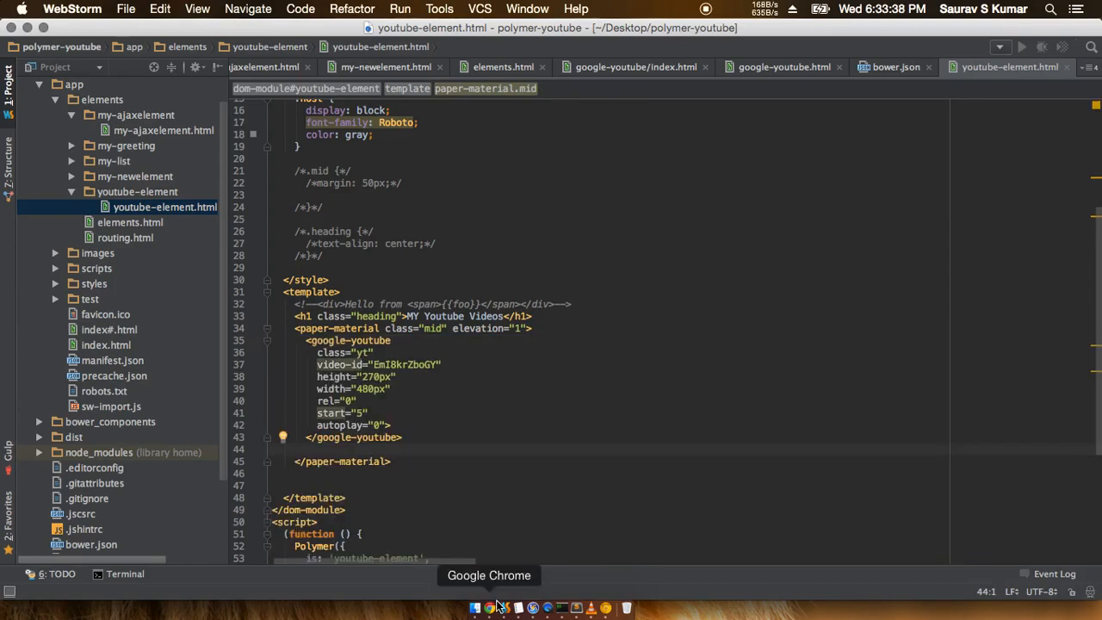
{"action": "left_click", "coordinate": [489, 608]}
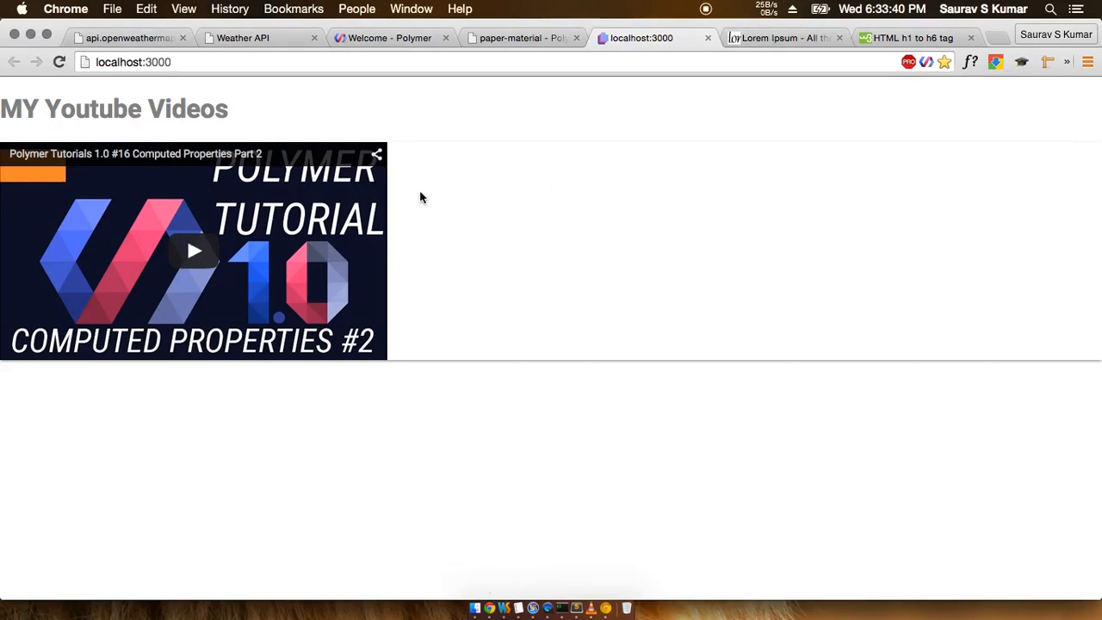
{"action": "mouse_move", "coordinate": [503, 608]}
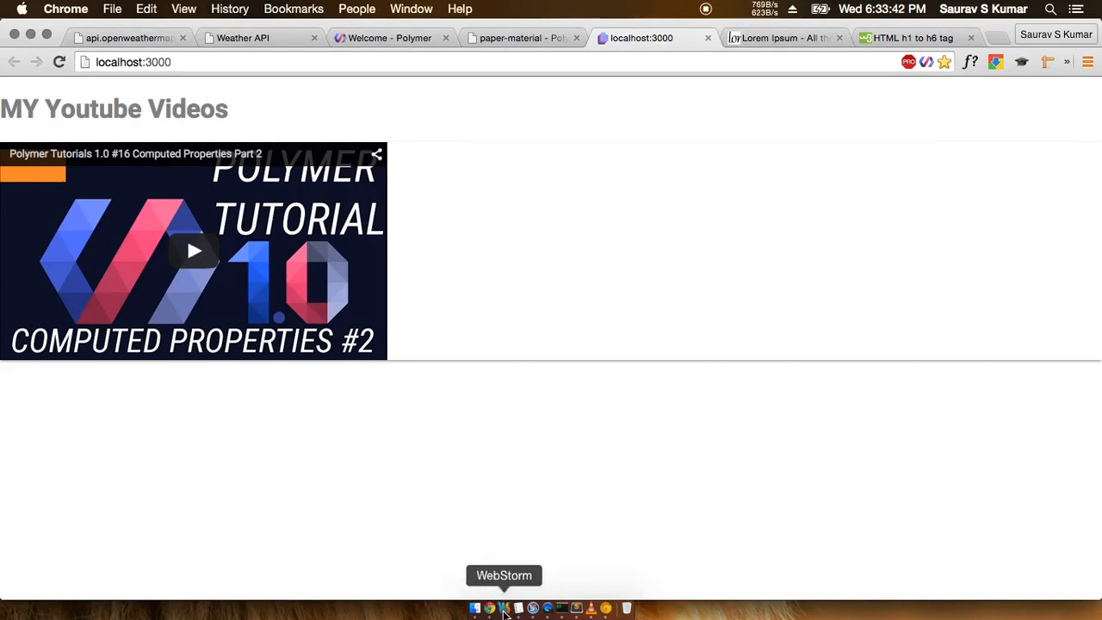
Paste duplicate paper-material video cards into the template and reload localhost:3000 to see them stacked.
{"action": "left_click", "coordinate": [504, 609]}
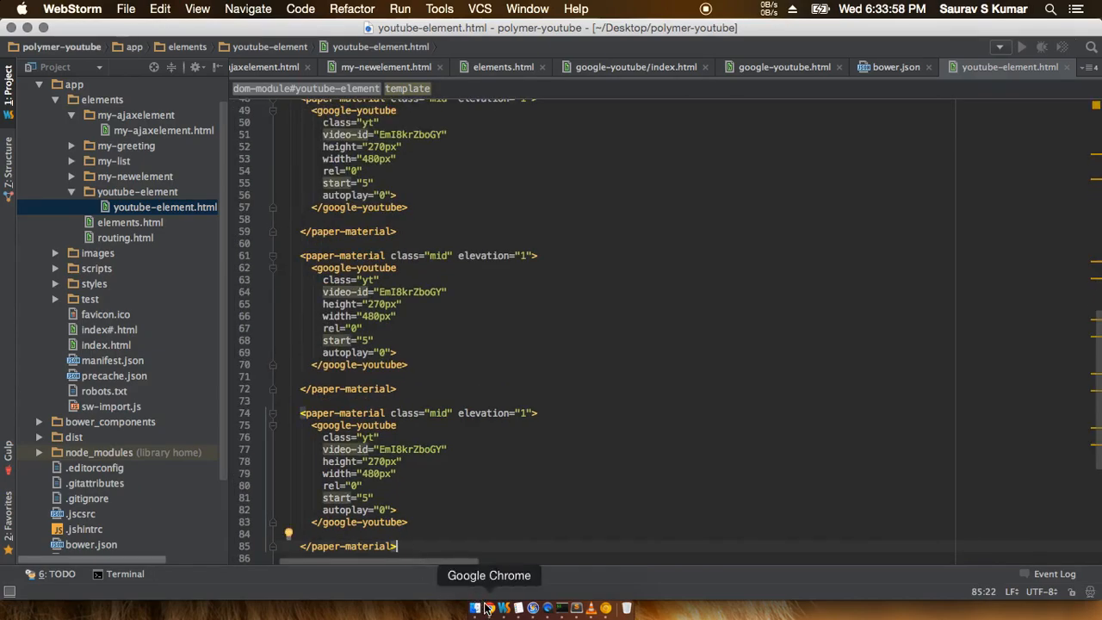
{"action": "left_click", "coordinate": [488, 608]}
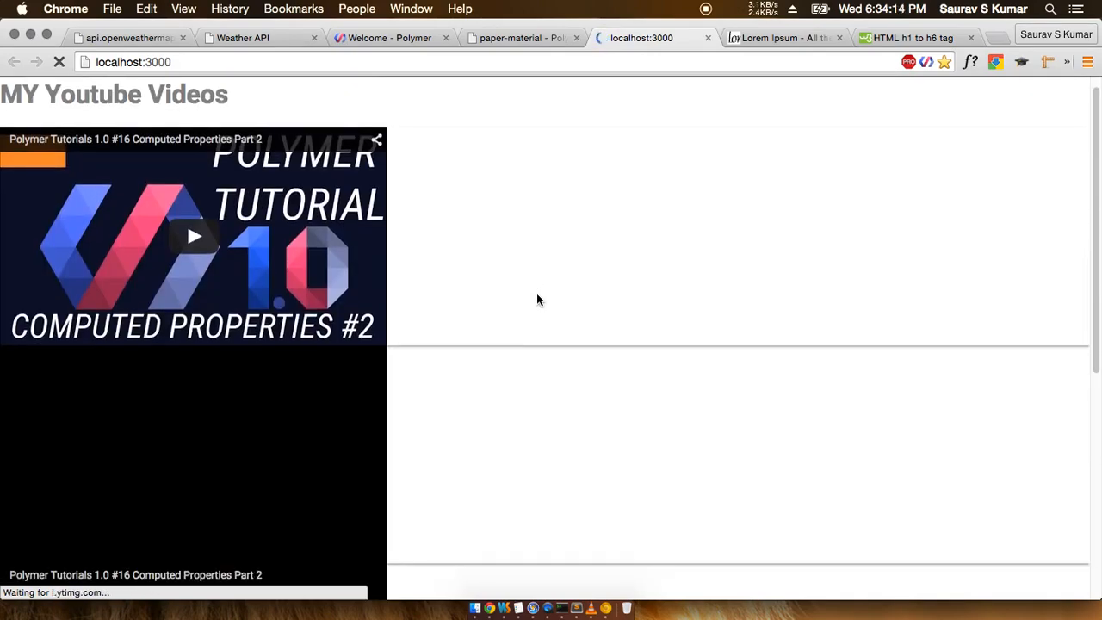
{"action": "scroll", "scroll_direction": "down", "scroll_amount": 3}
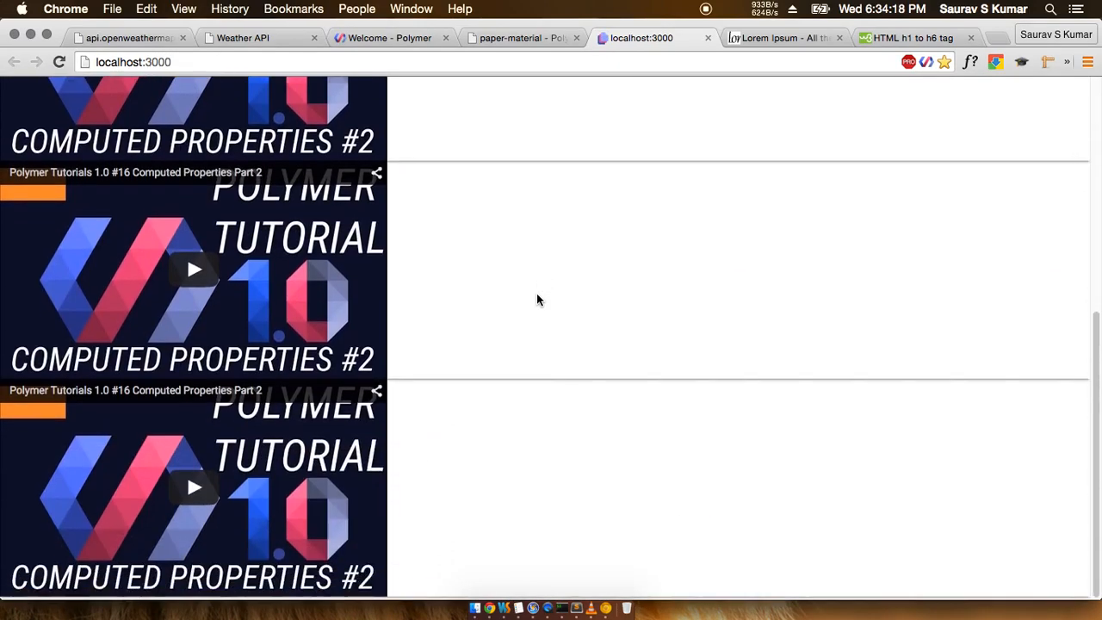
{"action": "scroll", "scroll_direction": "up", "scroll_amount": 3}
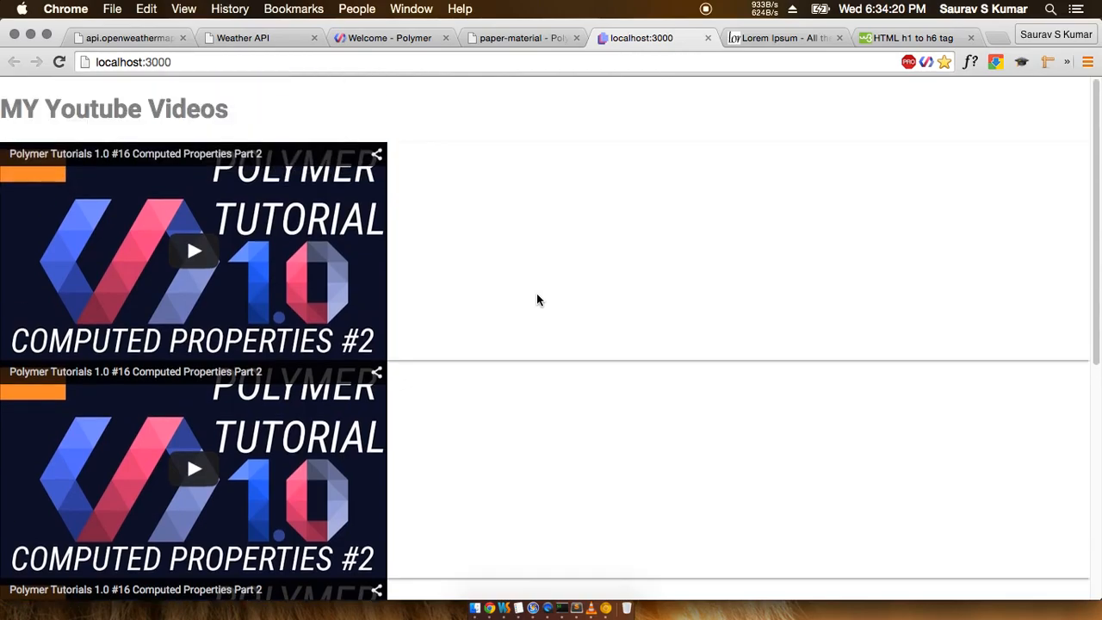
{"action": "mouse_move", "coordinate": [689, 318]}
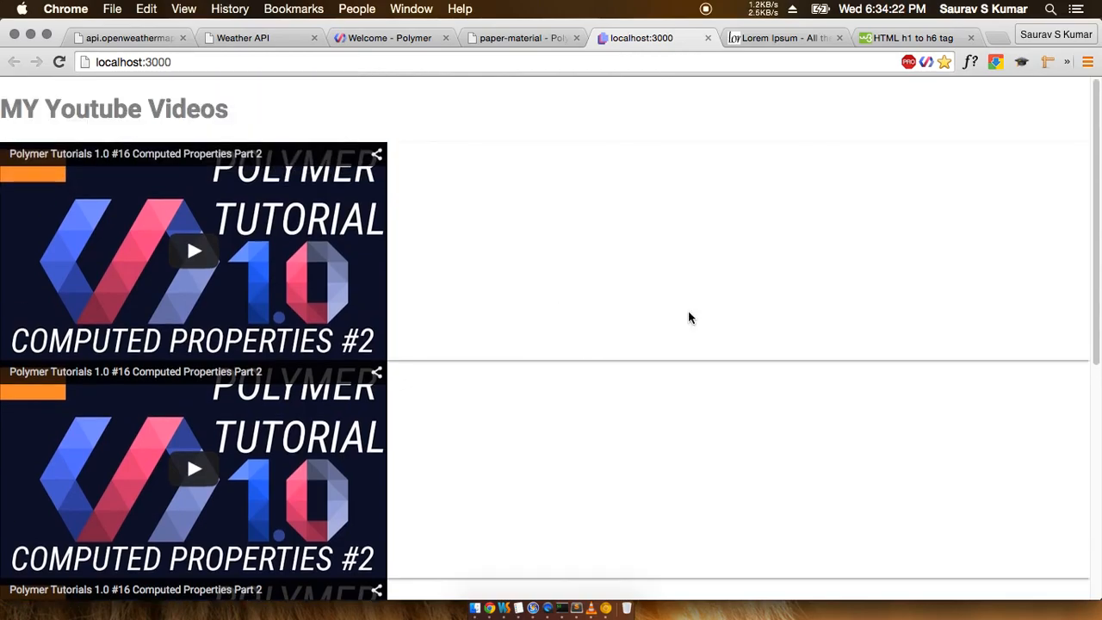
{"action": "scroll", "scroll_direction": "down", "scroll_amount": 3}
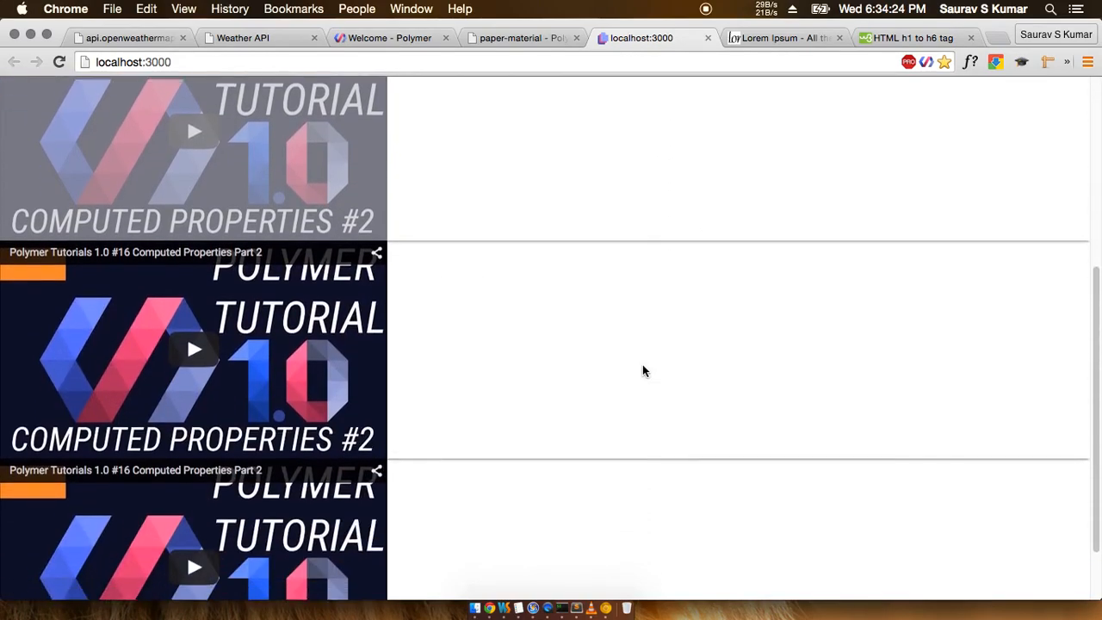
{"action": "scroll", "scroll_direction": "up", "scroll_amount": 3}
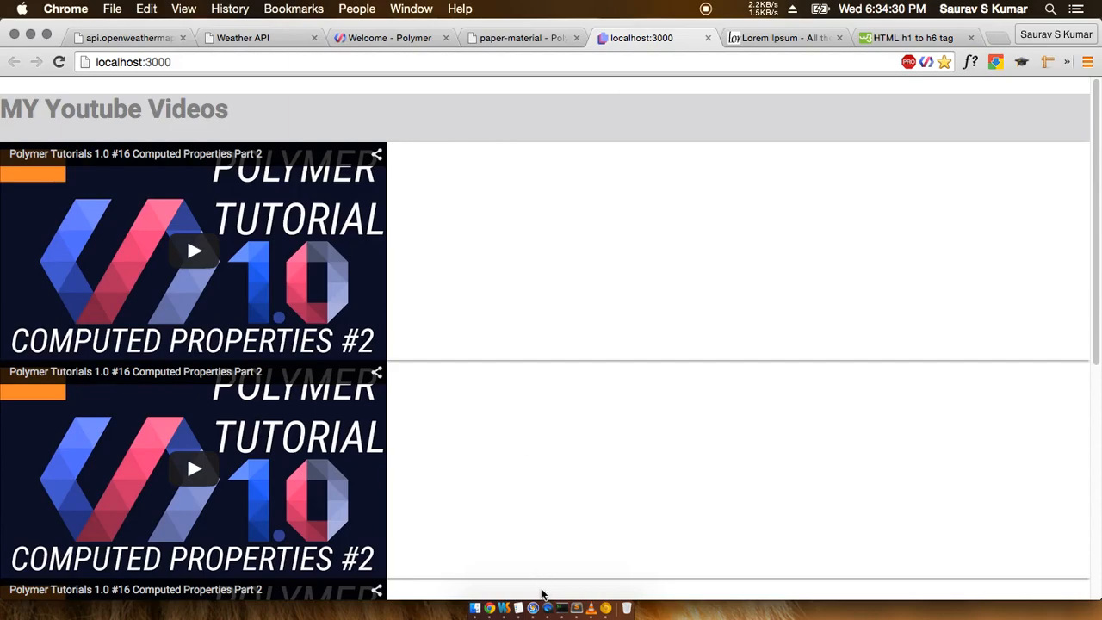
{"action": "scroll", "scroll_direction": "down", "scroll_amount": 3}
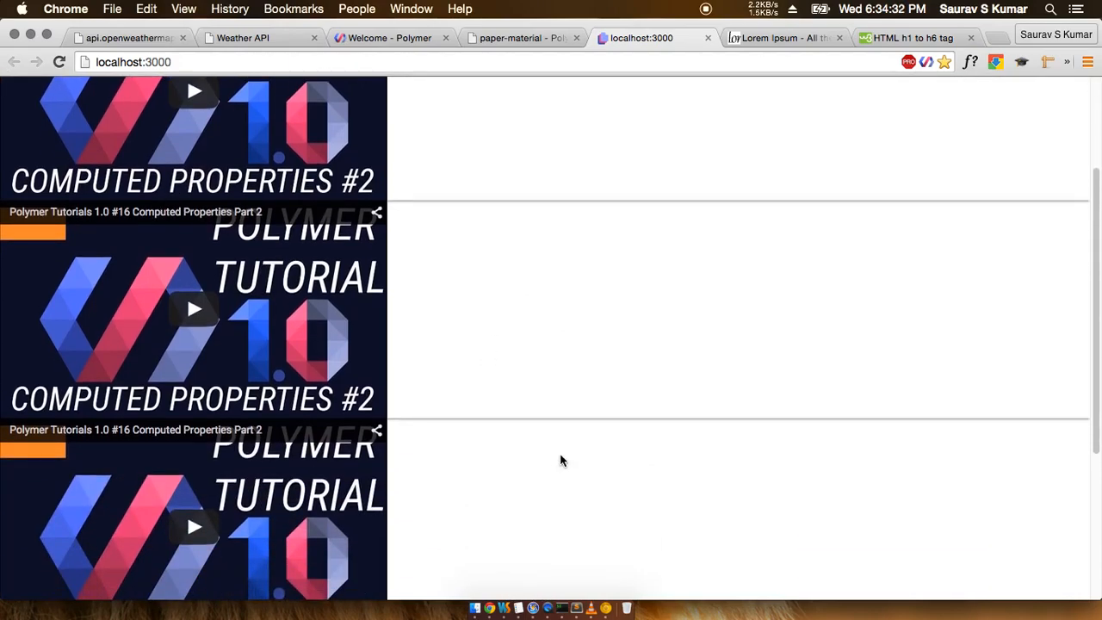
{"action": "scroll", "scroll_direction": "down", "scroll_amount": 3}
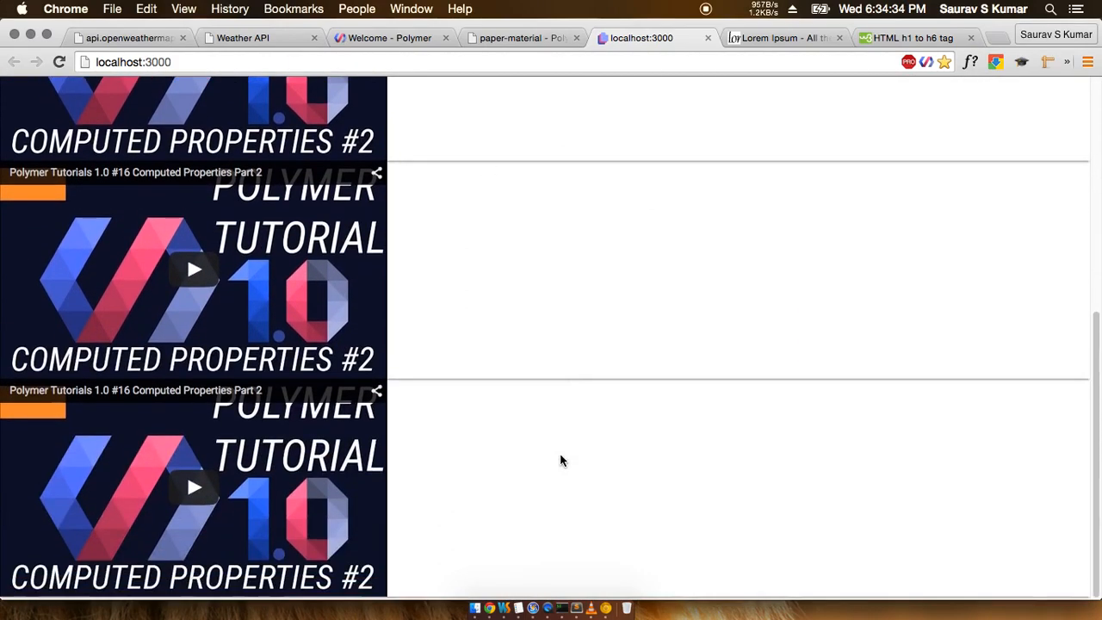
{"action": "mouse_move", "coordinate": [687, 452]}
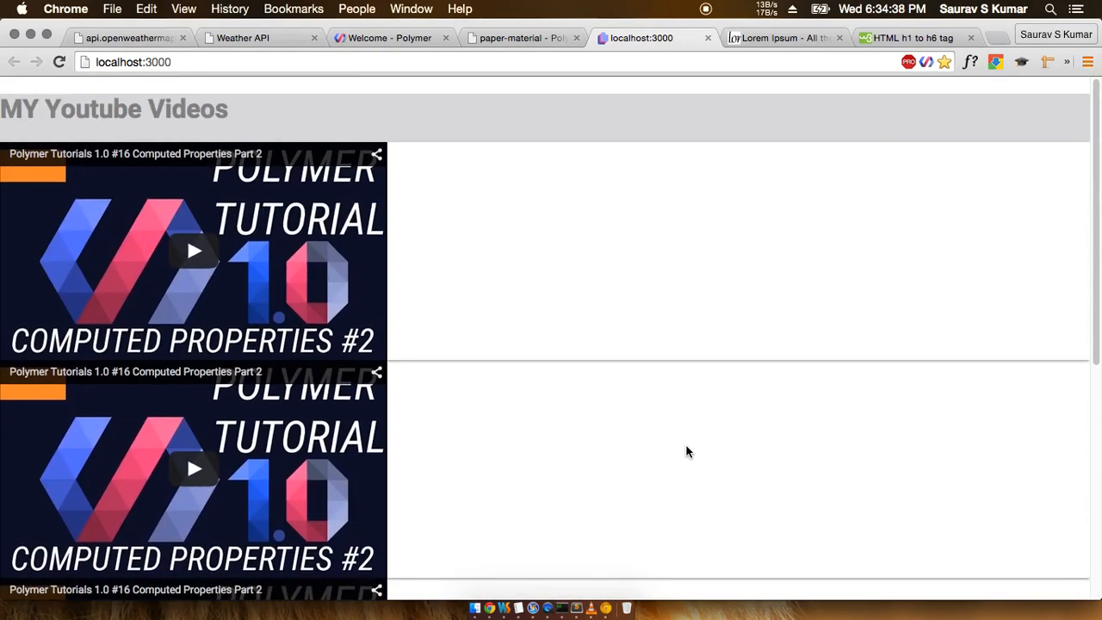
{"action": "scroll", "scroll_direction": "down", "scroll_amount": 3}
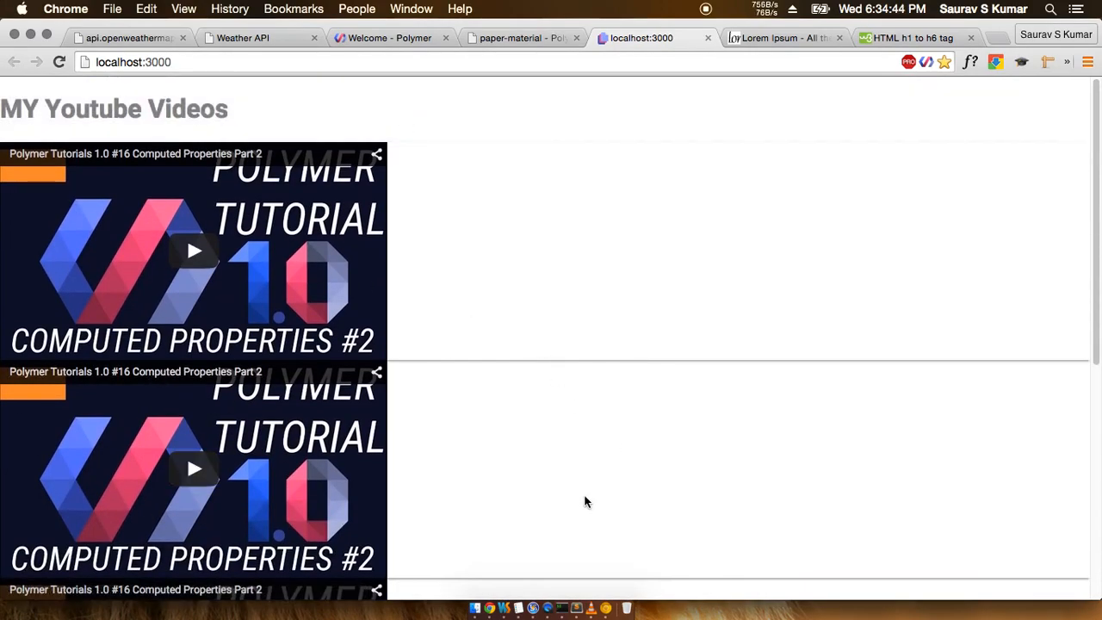
{"action": "scroll", "scroll_direction": "down", "scroll_amount": 3}
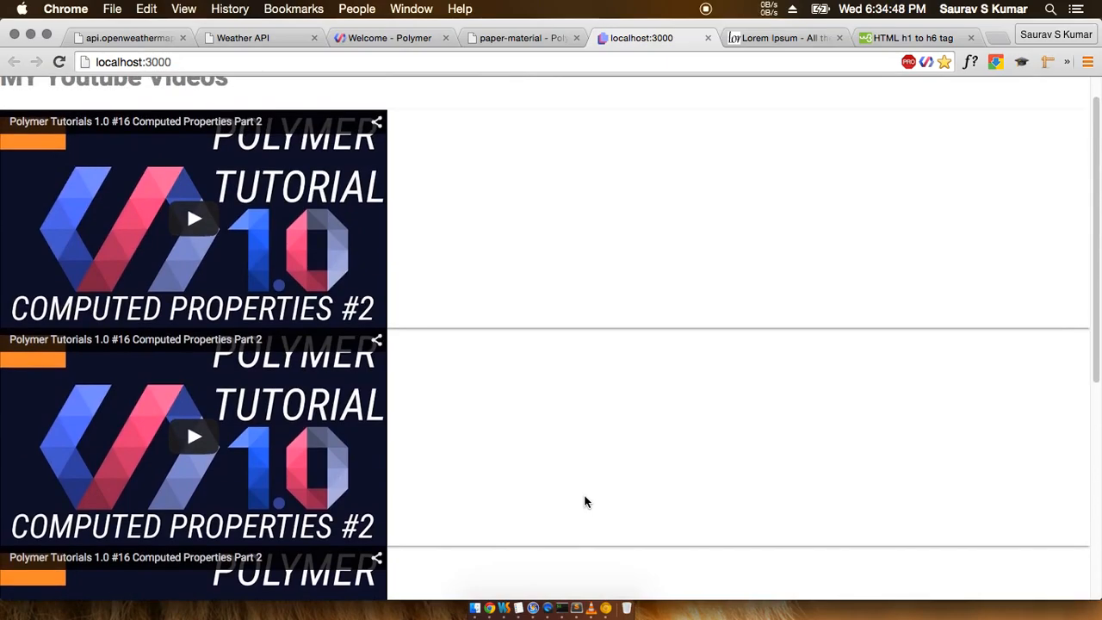
{"action": "scroll", "scroll_direction": "down", "scroll_amount": 3}
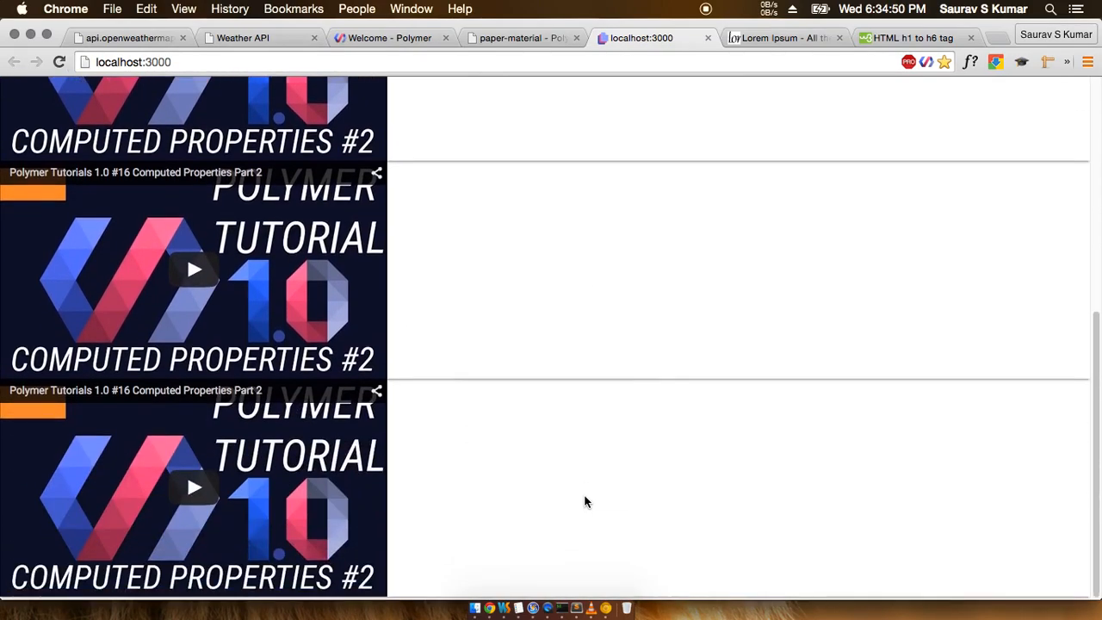